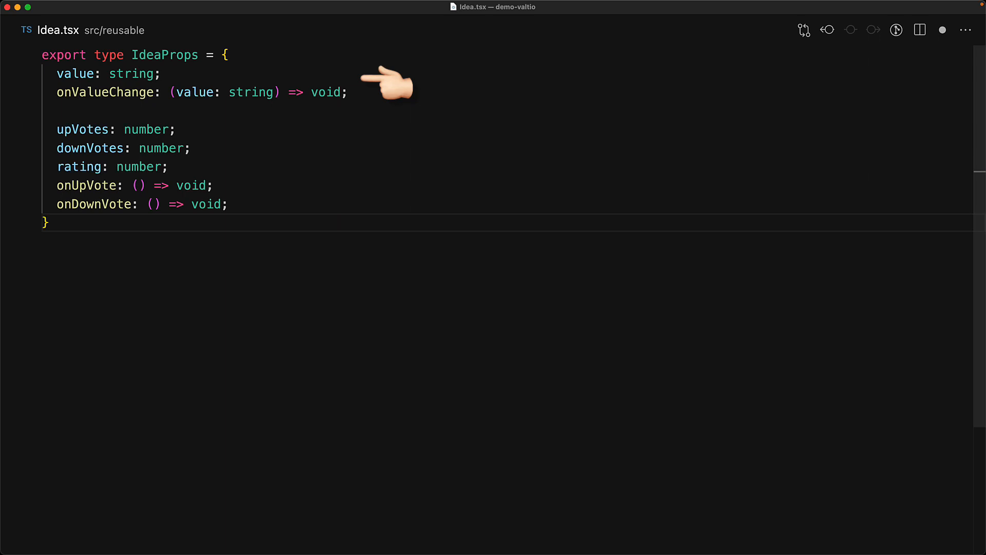
mouse_move(284, 163)
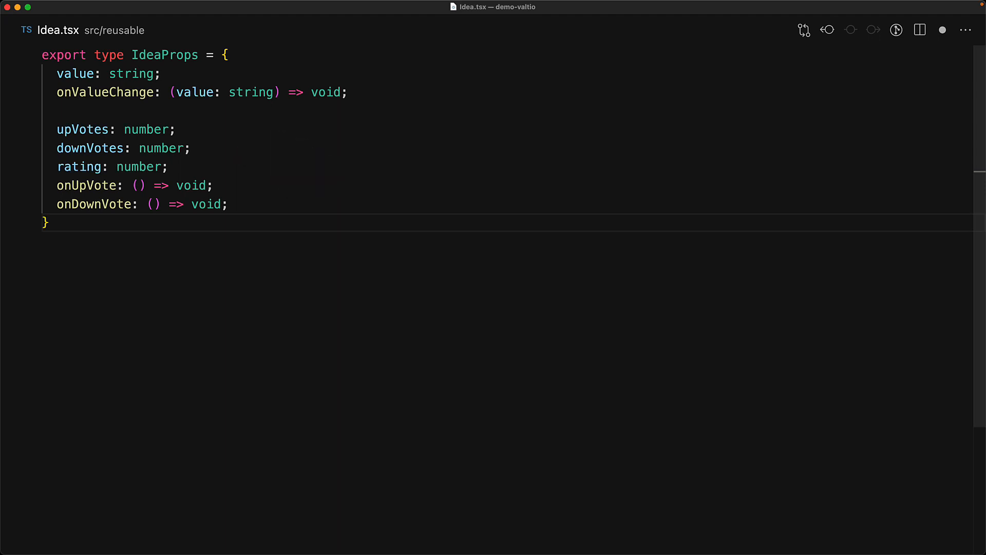
Write the exported IdeaProps type and Idea component with input, vote buttons and counts
type("export const Idea = (")
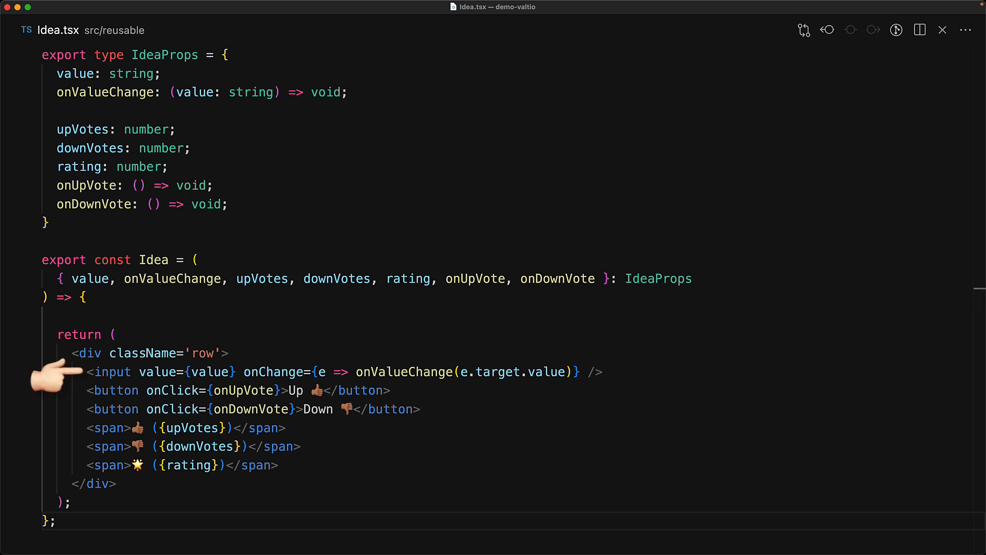
mouse_move(57, 390)
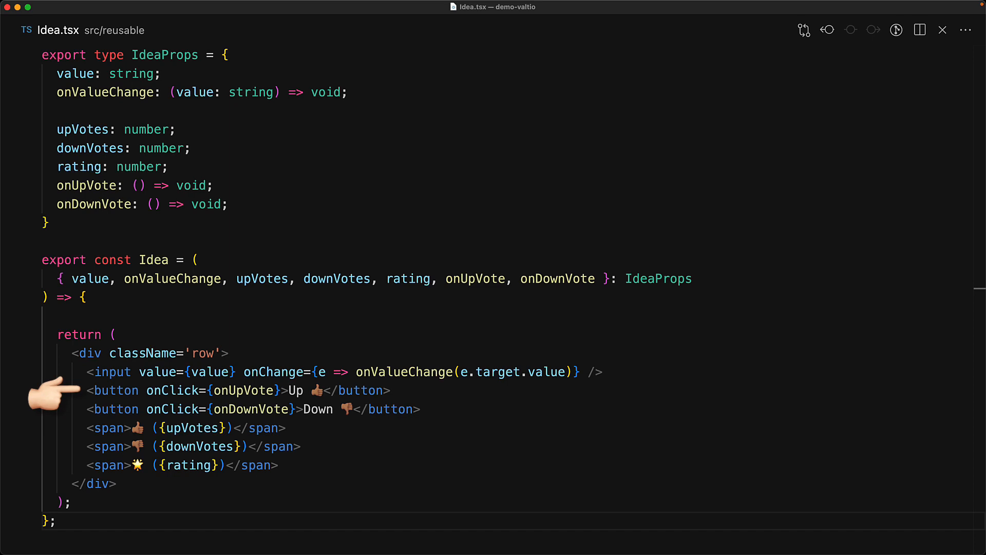
mouse_move(54, 409)
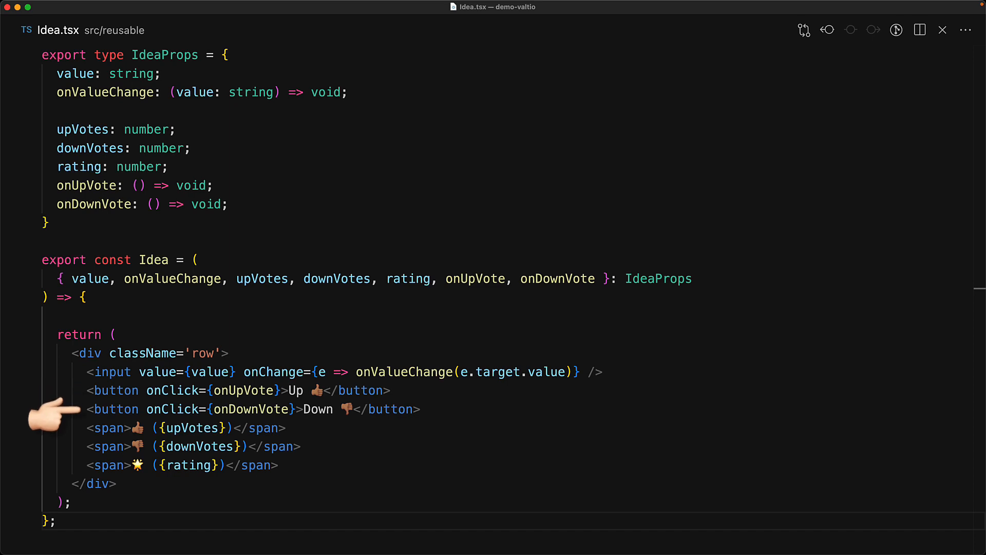
mouse_move(53, 445)
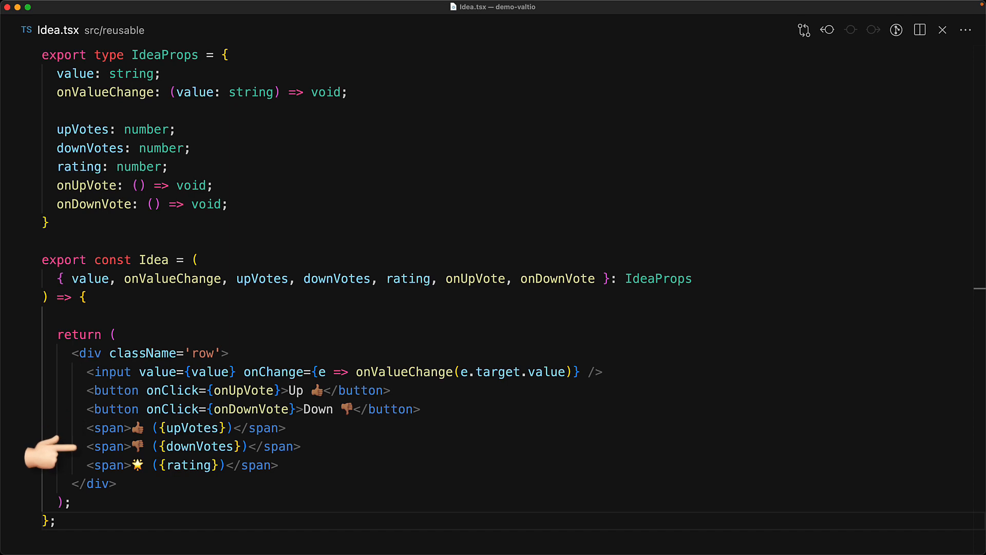
mouse_move(45, 447)
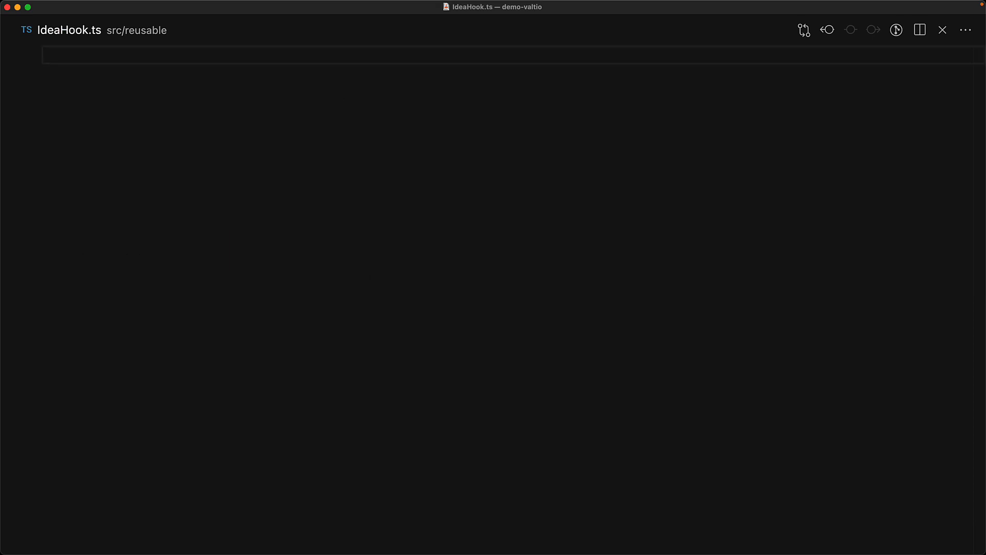
Write useIdea with useState for value, upVotes, downVotes and increment vote handlers
type("import { useState } from 'react';")
type("const onDown")
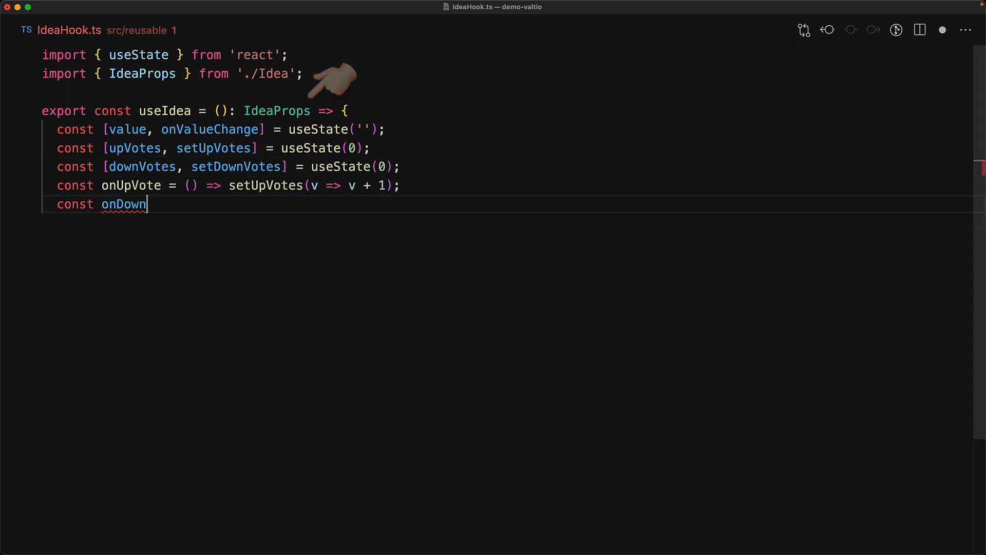
type("Vote = () => setDownVotes(v => v + 1);")
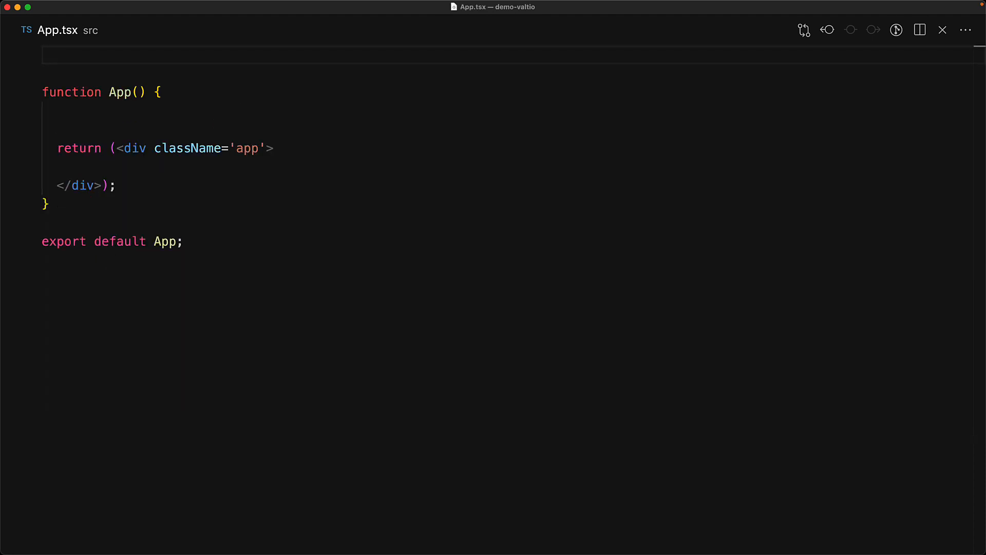
Import Idea and useIdea, declare ideaOne and ideaTwo, and render an <Idea {...}/> for each
type("import { Idea } from './reusable/Idea';")
type("import { useIdea } from './reusable/IdeaHook';")
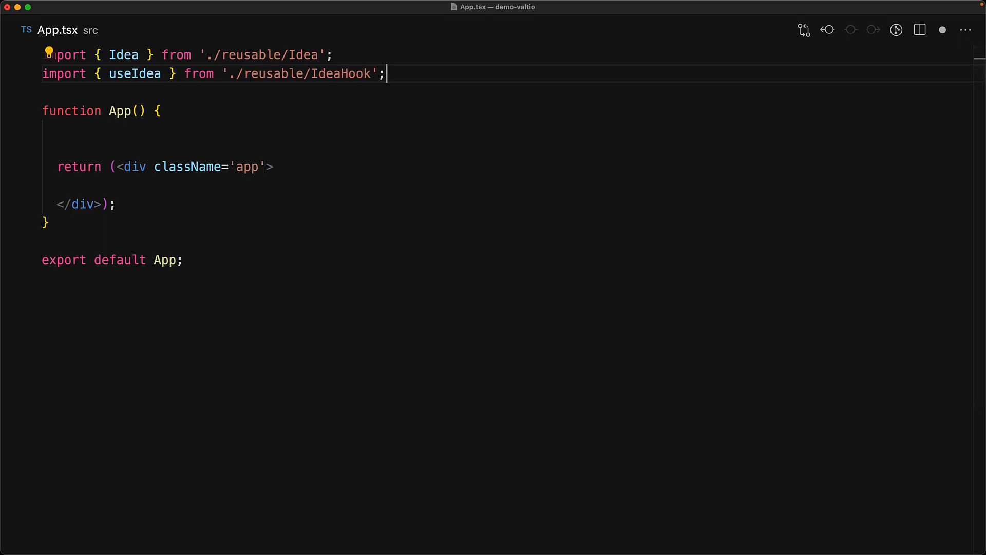
left_click(57, 129)
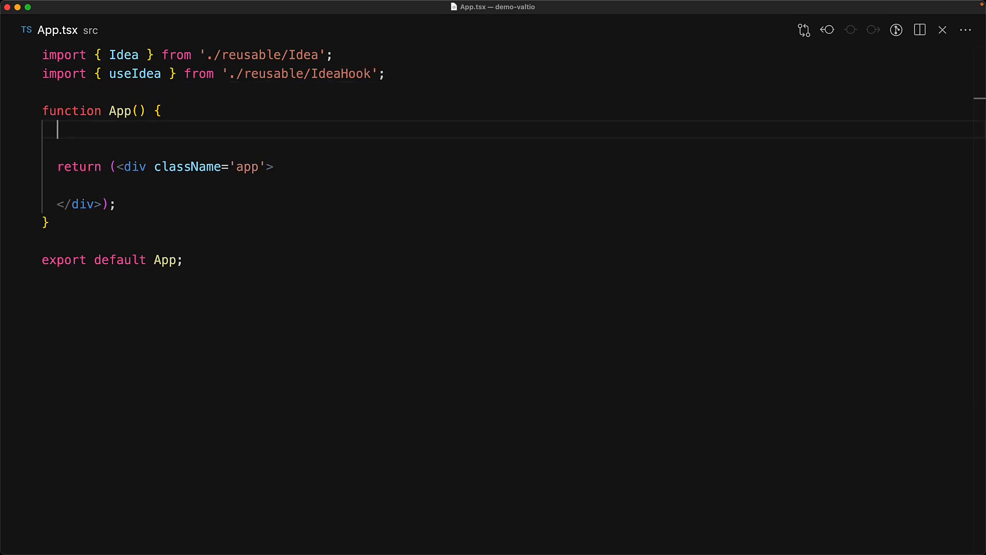
type("const ideaOne = useIdea();")
type("const ideaTwo = useIdea();")
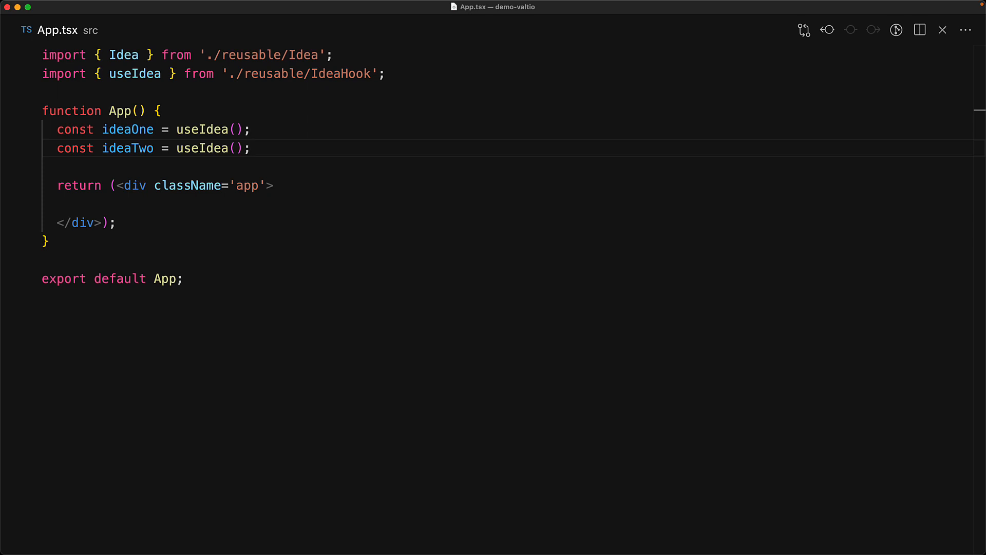
type("<Idea {...ideaOne}>")
type("<Idea {...ideaTwo} />")
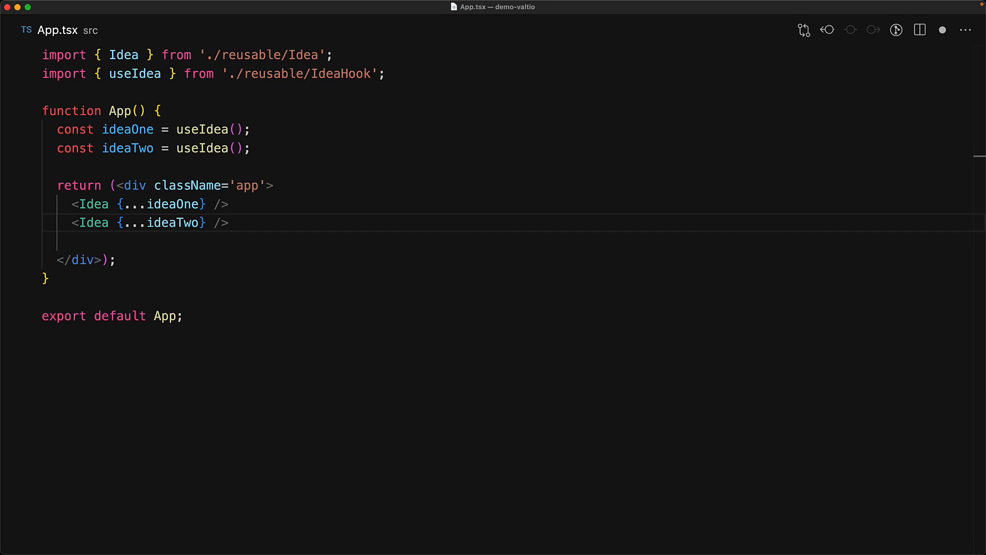
key("enter")
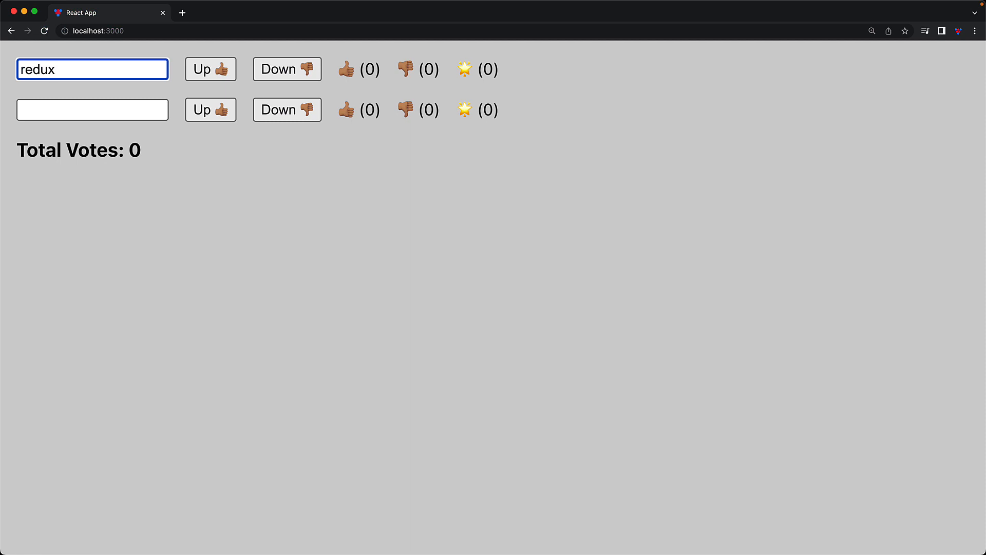
Name the second idea 'valtio' in the running app
left_click(93, 110)
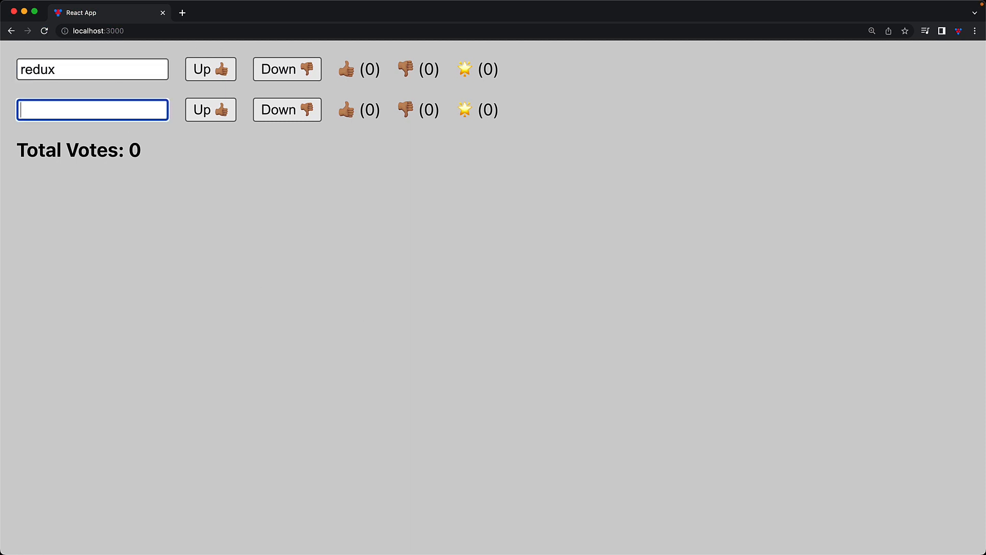
type("valtio")
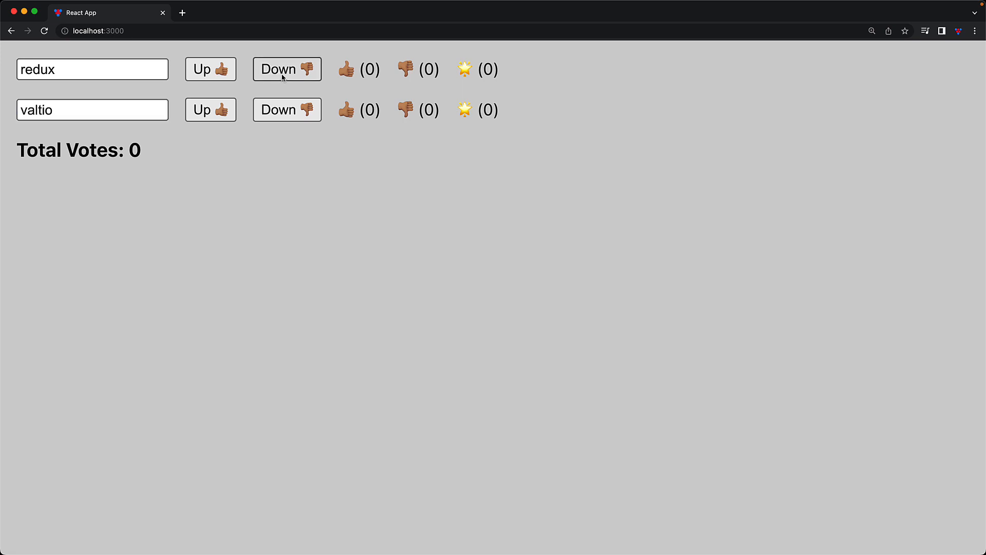
Downvote redux and upvote both rows to start tallying votes
left_click(286, 69)
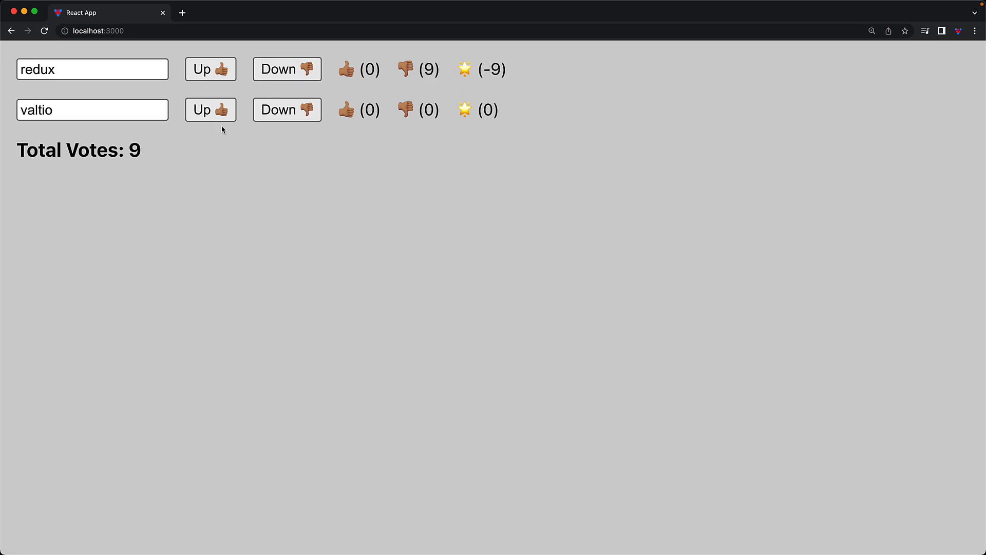
left_click(211, 110)
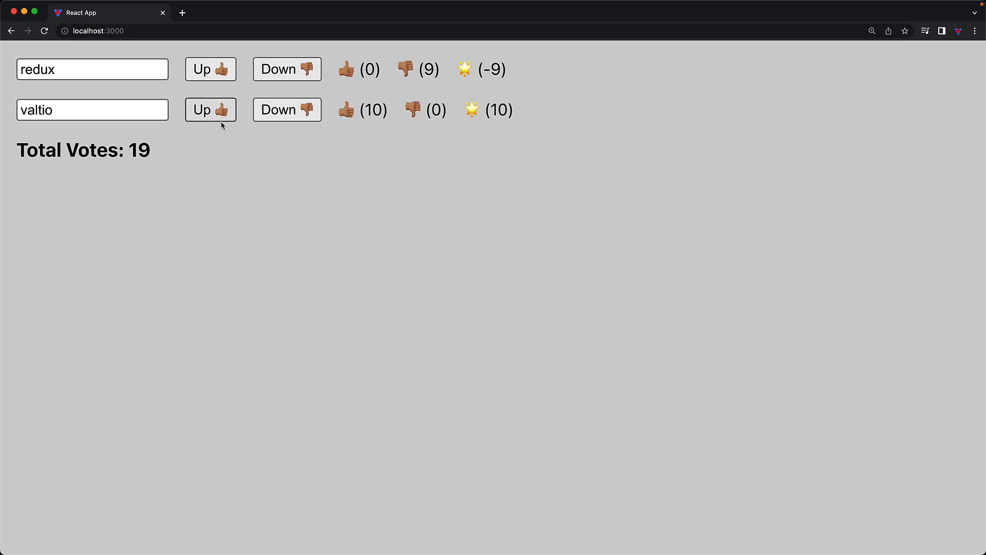
left_click(210, 69)
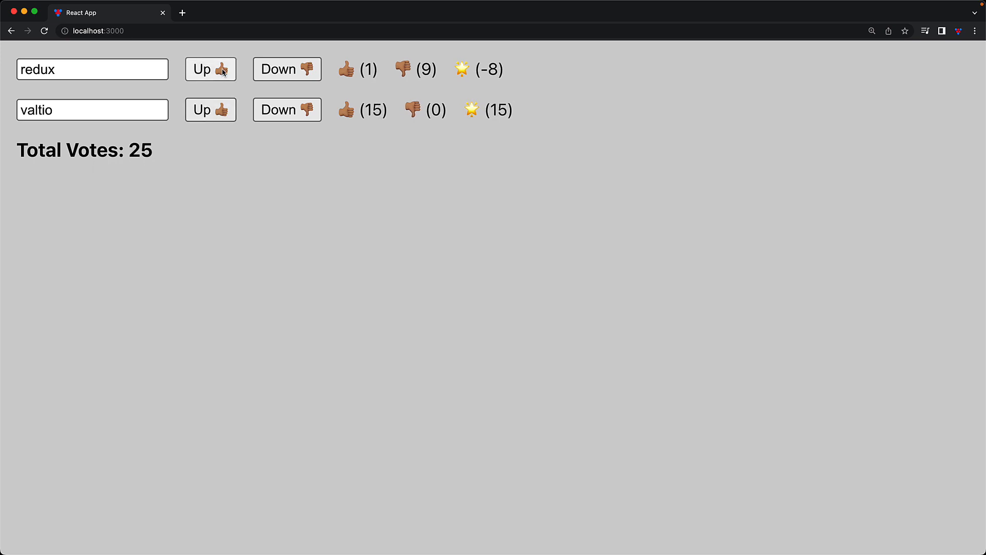
left_click(210, 69)
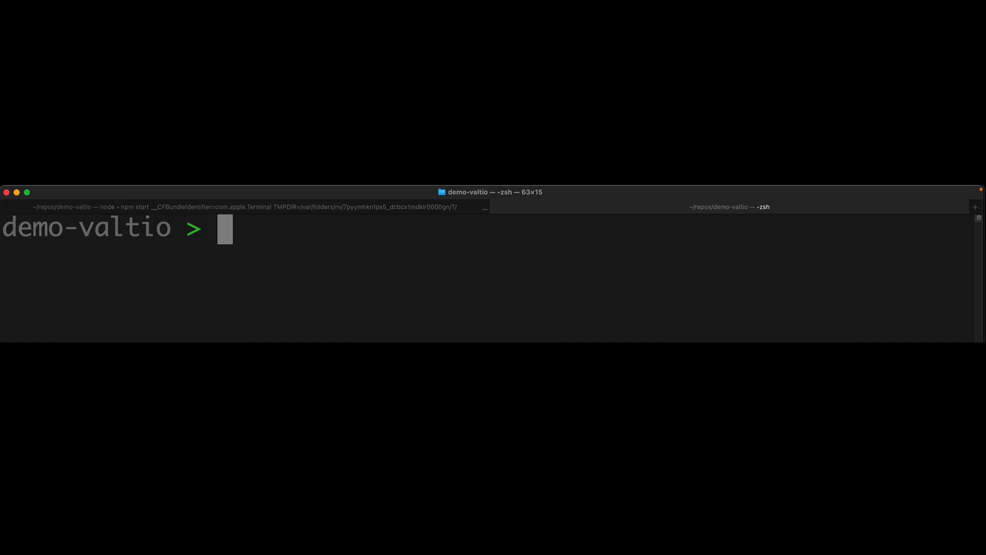
Run npm i valtio in the demo-valtio project terminal
type("npm i valtio")
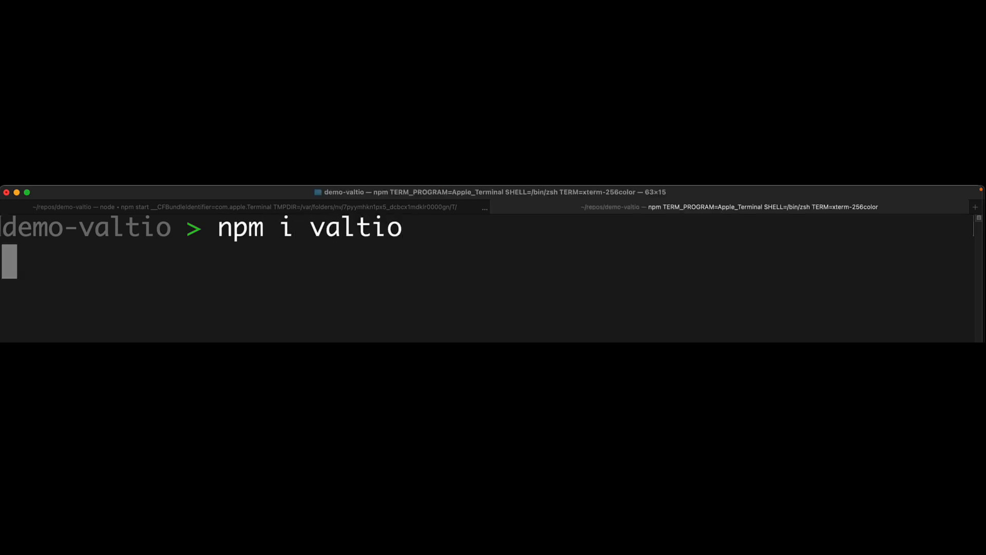
key("Return")
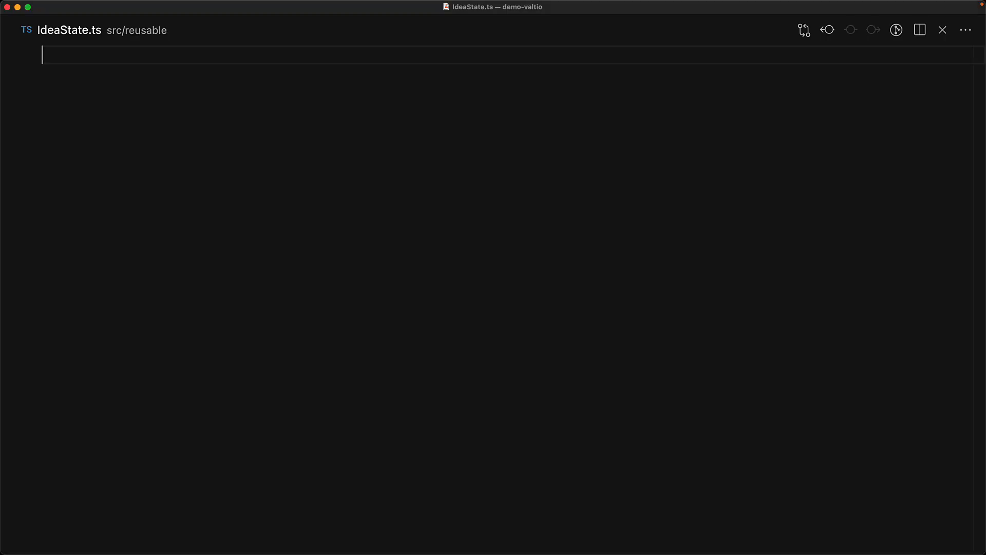
Import IdeaProps from './Idea' at the top of IdeaState.ts
type("import {")
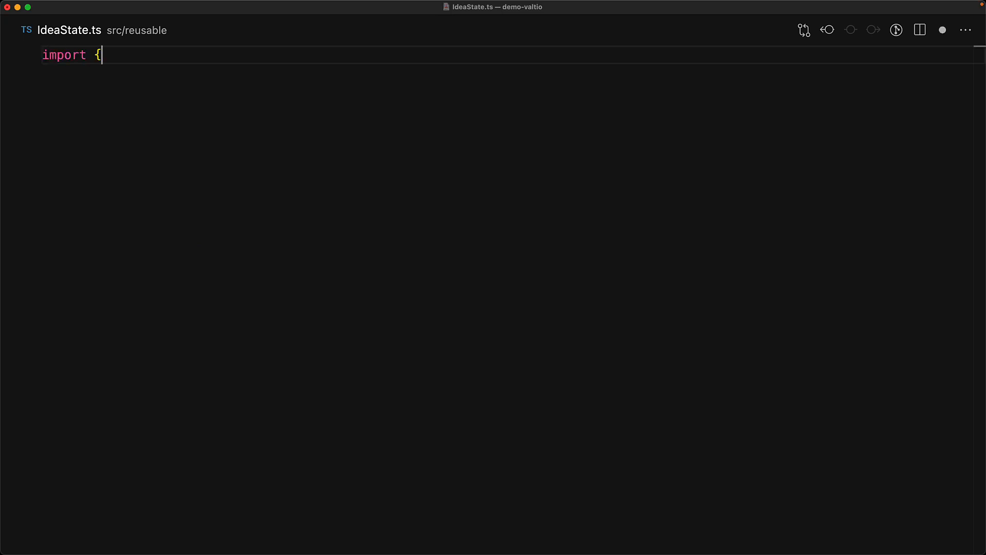
type("IdeaProps } from './Idea';")
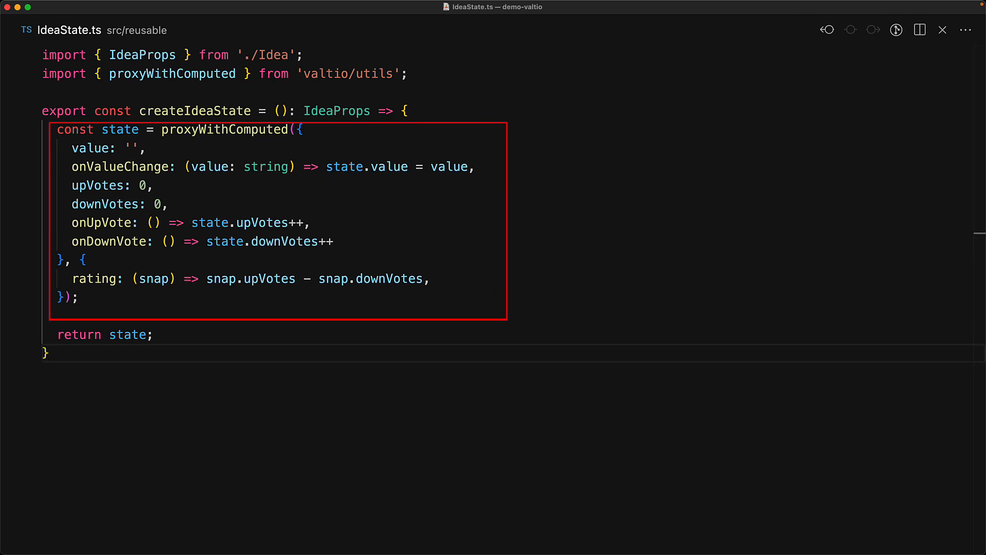
mouse_move(387, 85)
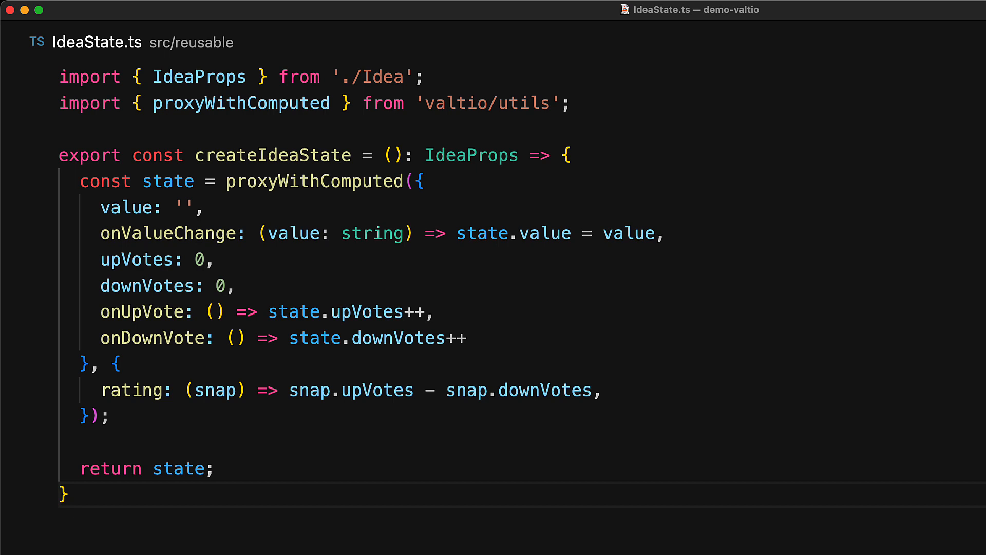
Select the useIdea code in App.tsx for removal
double_click(168, 181)
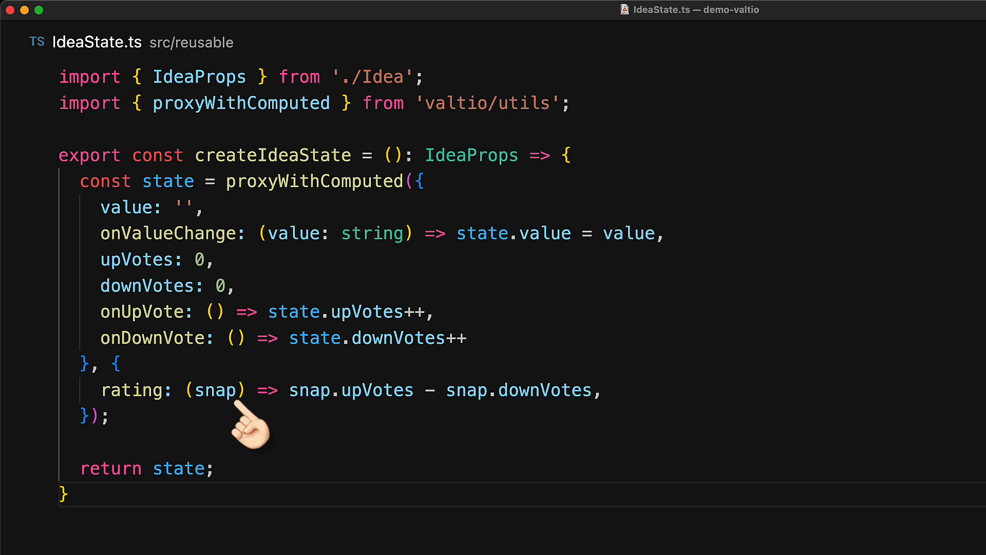
mouse_move(409, 431)
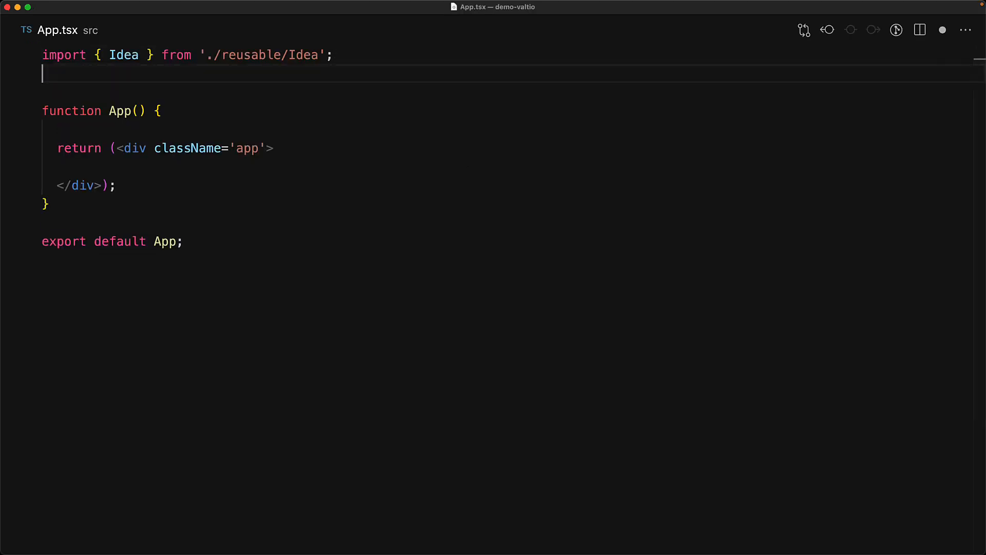
Import useSnapshot and createIdeaState, create ideaOne/ideaTwo states and their snapshots
type("import { useSnapshot } from 'valtio';")
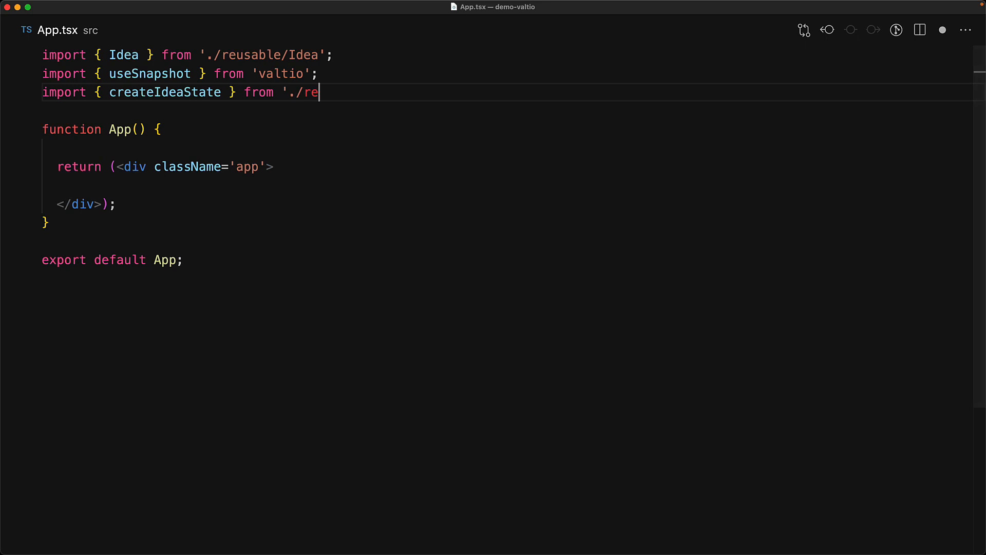
type("usable/IdeaState';")
type("const ideaTwo = createIdeaState();")
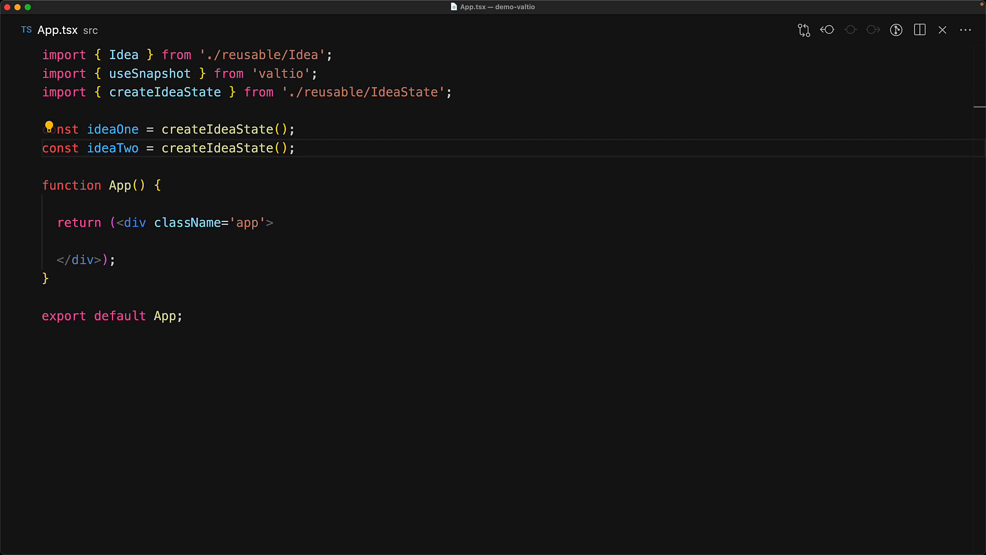
key("Enter")
type("const ideaTwoSnap = useSnaps")
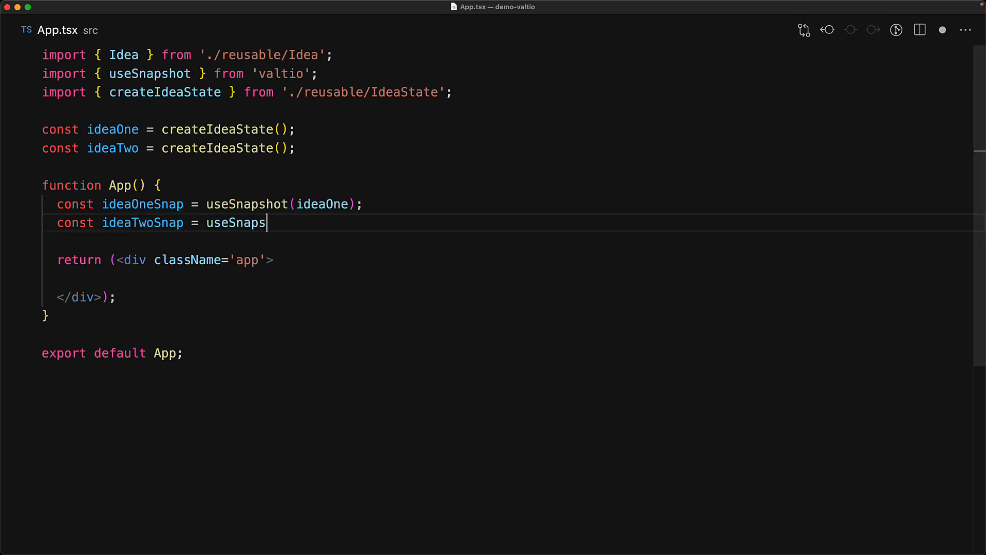
type("hot(ideaTwo);")
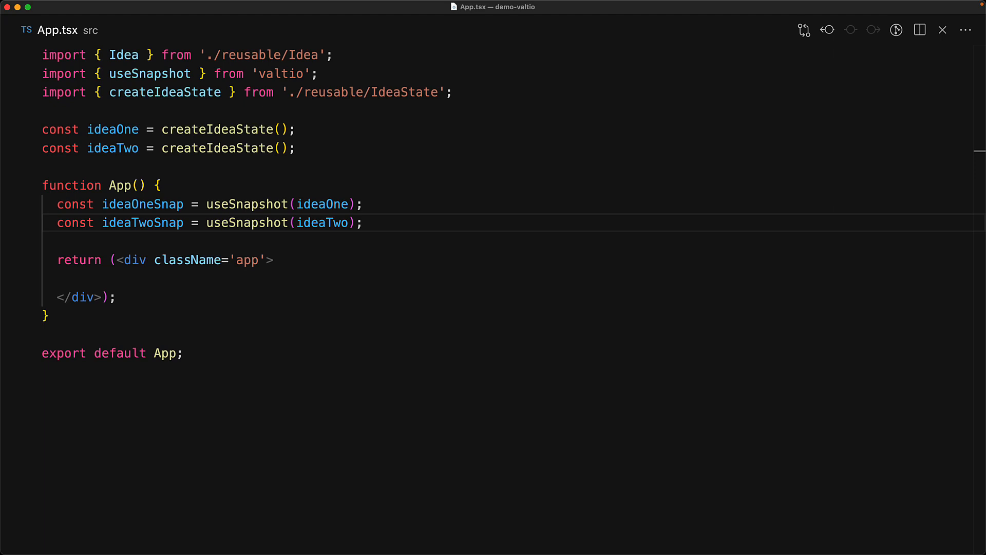
key("enter")
type("<Idea {...ideaOneSnap} />")
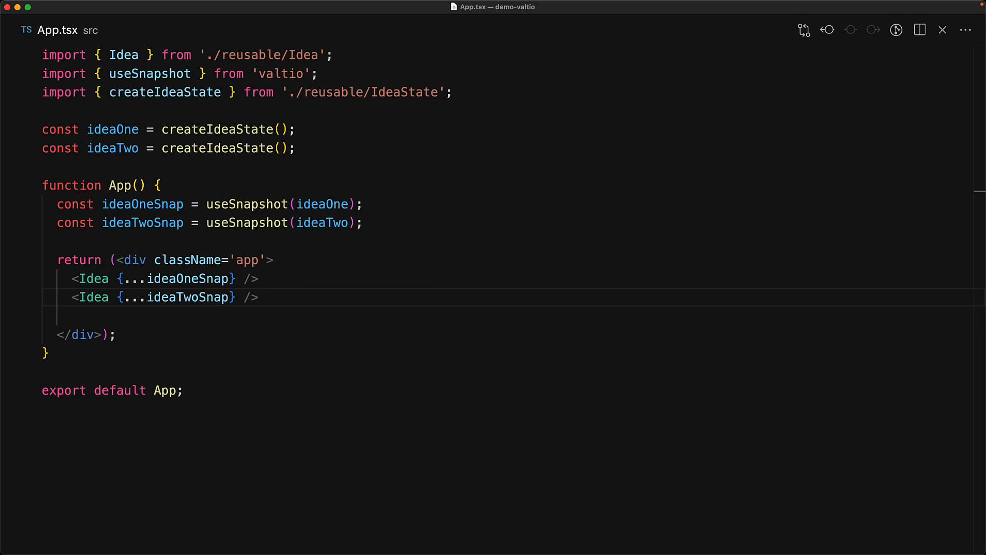
Add an <h3>Total Votes heading summing both ideas' votes
type("<h3>Total Votes: {")
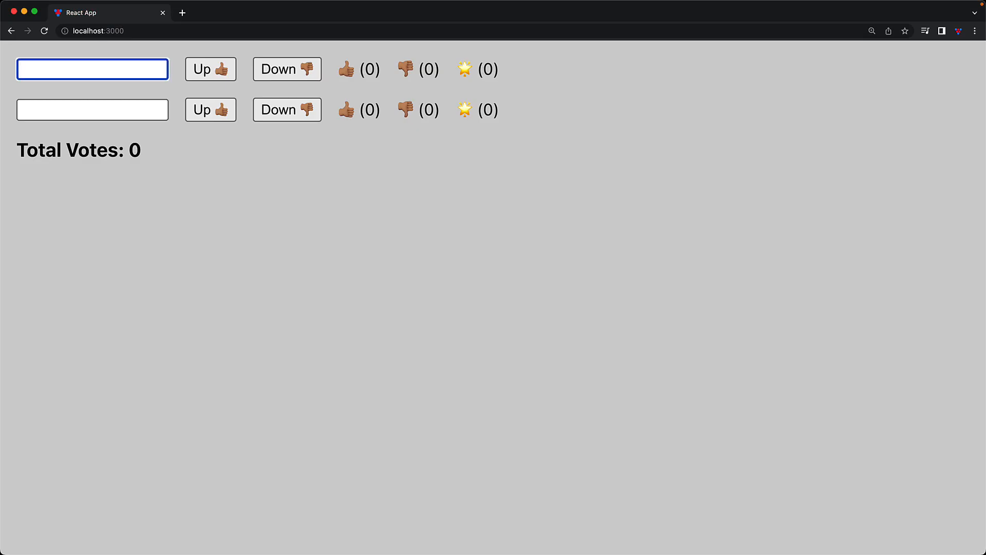
Review the two-idea valtio app in Chrome showing zero total votes
type("valti")
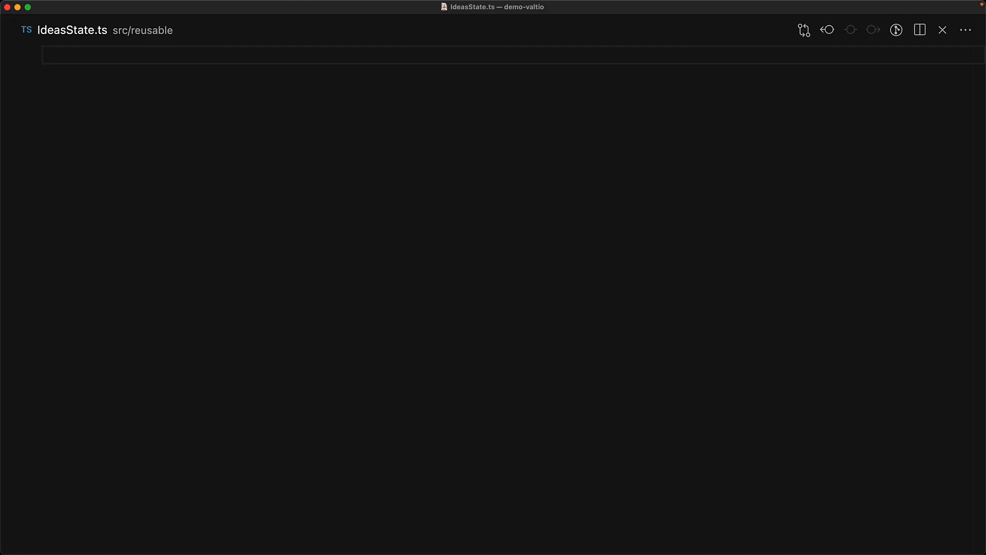
Import IdeaProps and declare type IdeasState with ideas, addIdea and removeIdea
type("import { IdeaProps } from './Idea';")
type("import { proxy } from 'valtio';")
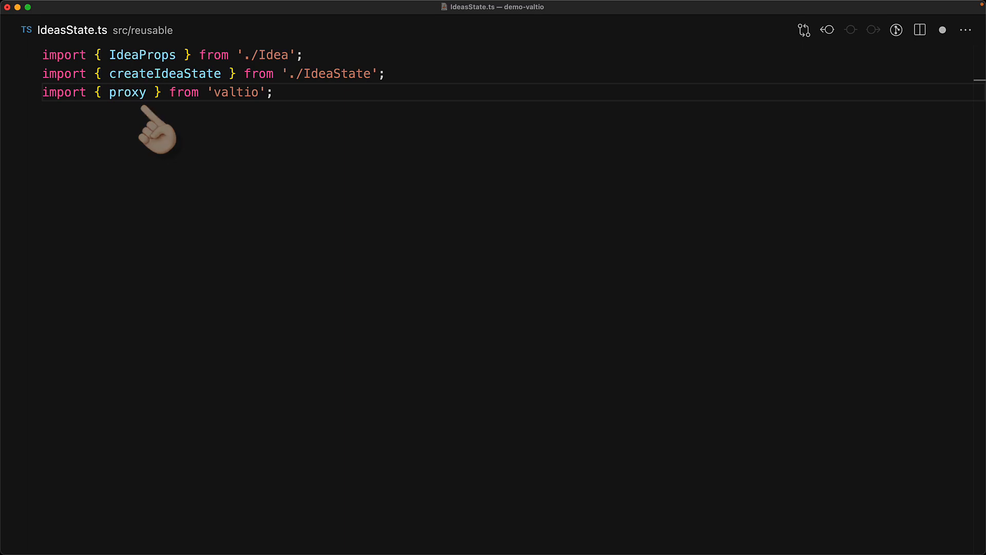
type("type IdeasState = {")
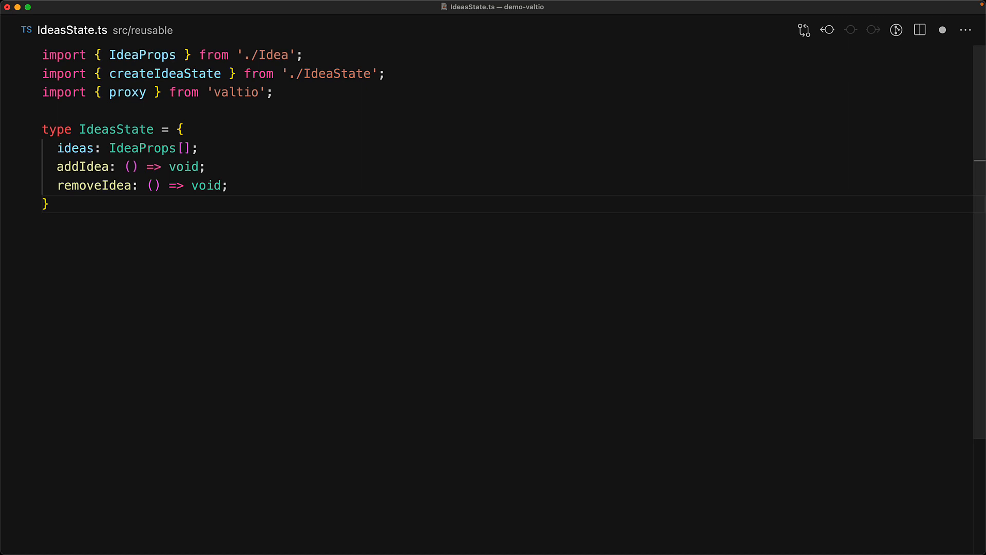
Write createIdeasState as a proxy with ideas, addIdea and removeIdea, and export an ideasState instance
type("export const createIdeasState = (): IdeasState => {")
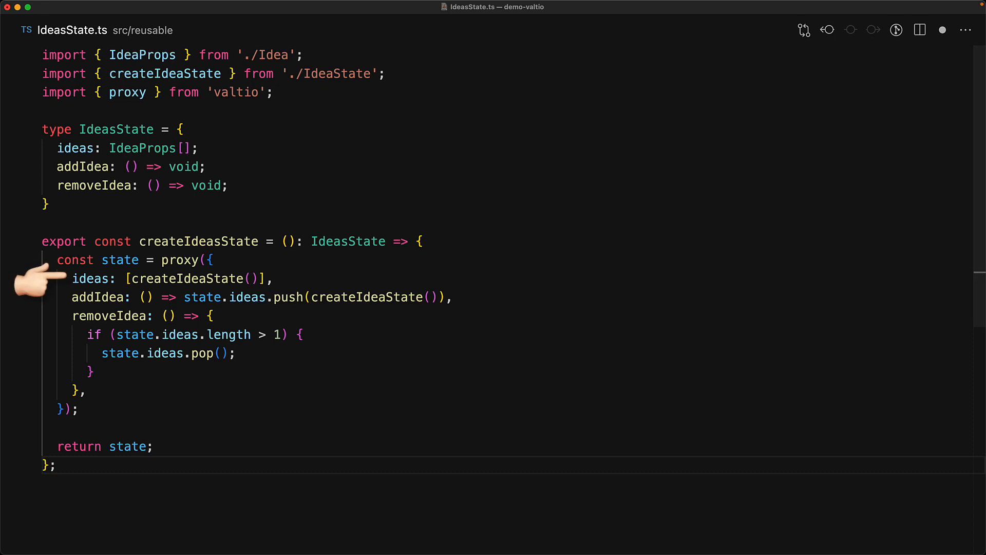
mouse_move(45, 297)
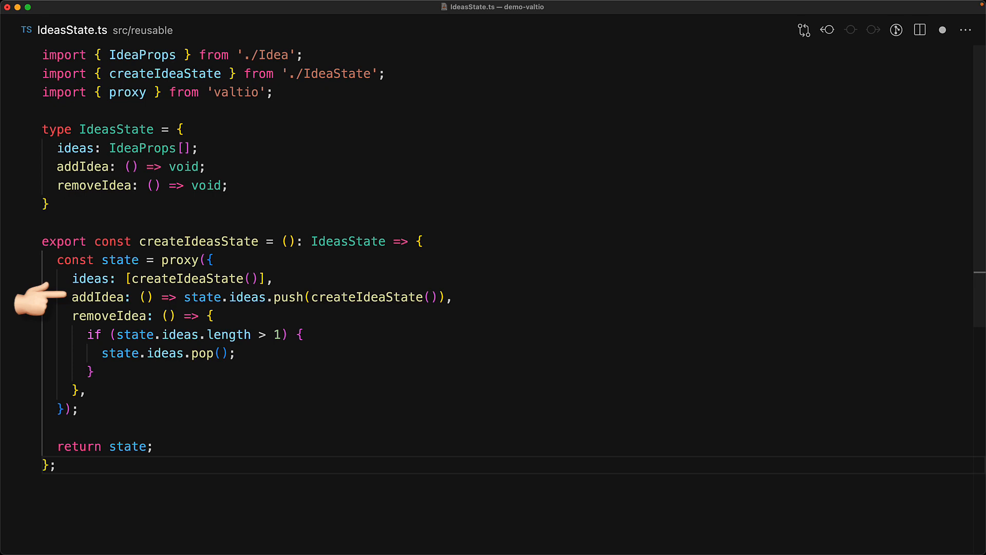
mouse_move(44, 315)
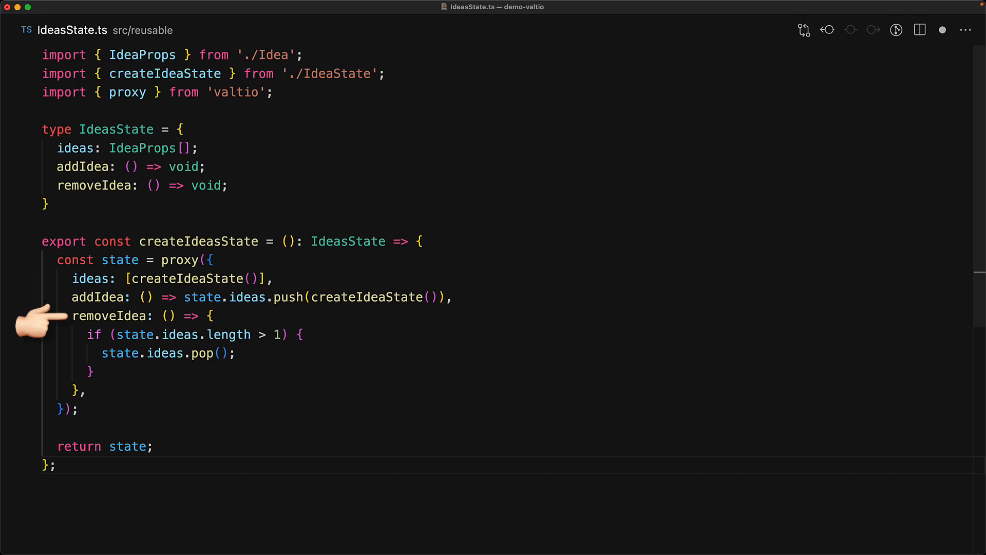
mouse_move(38, 321)
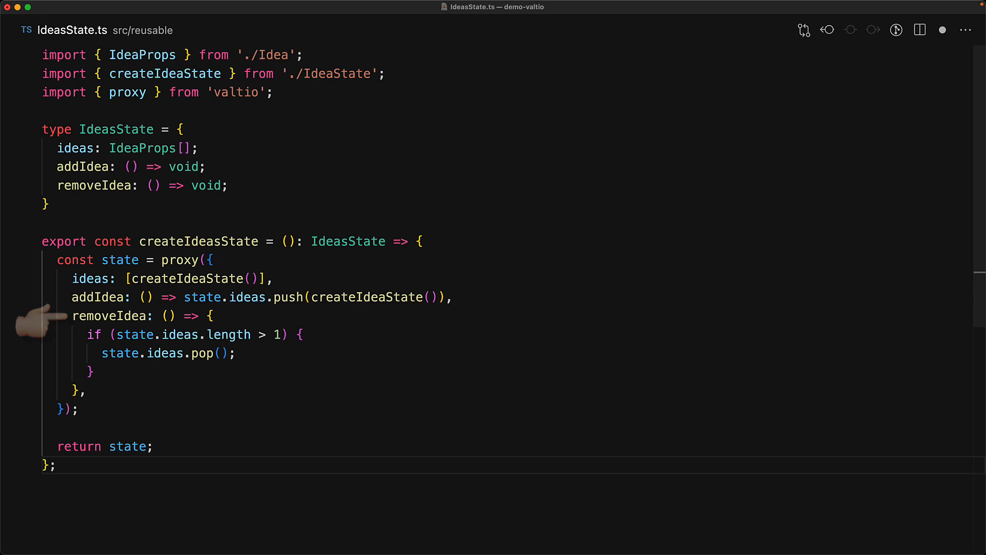
mouse_move(183, 447)
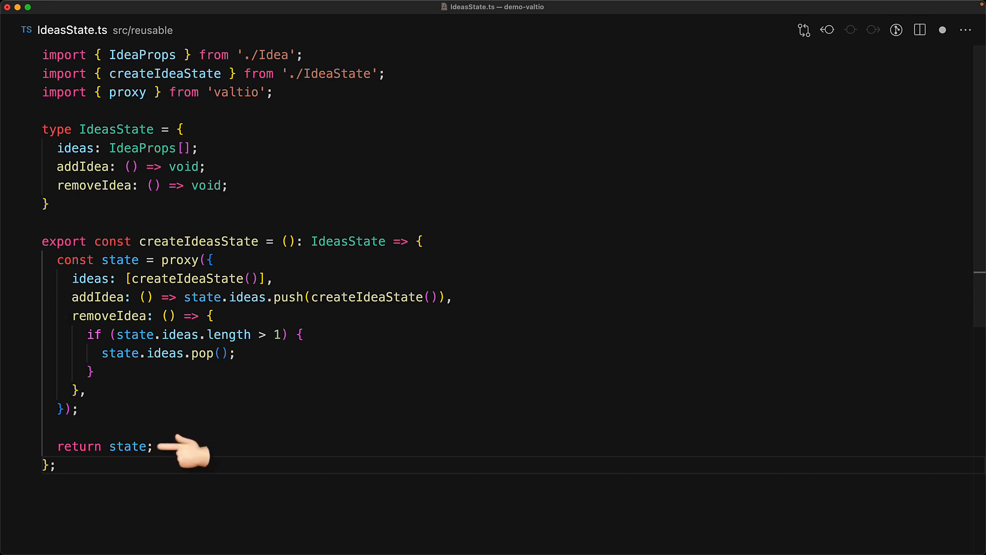
type("export const ideasState = createIdeasState();")
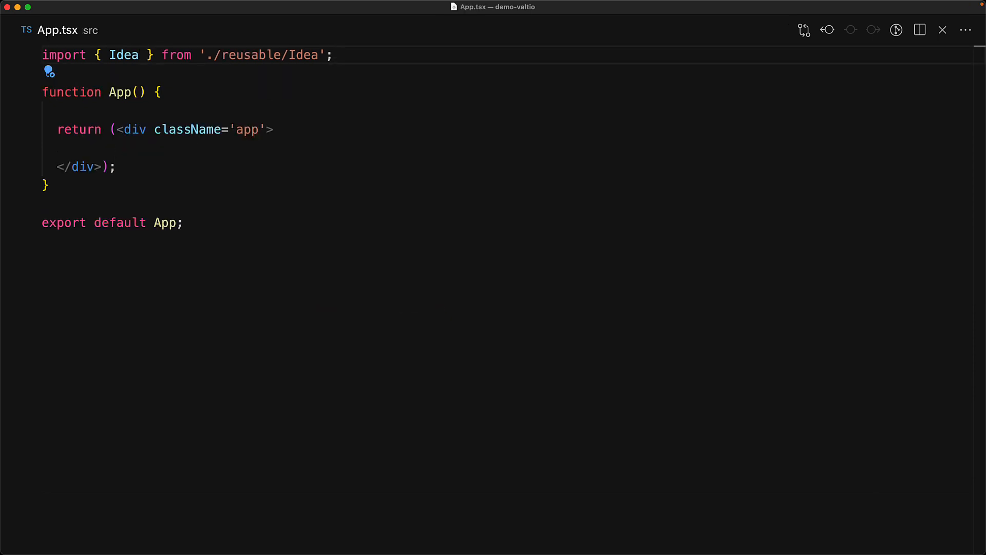
Import useSnapshot and ideasState and take a snap of ideasState inside App
type("import { useSnapshot } from 'valtio';")
type("import { ideasState } from './reusable/IdeasState';")
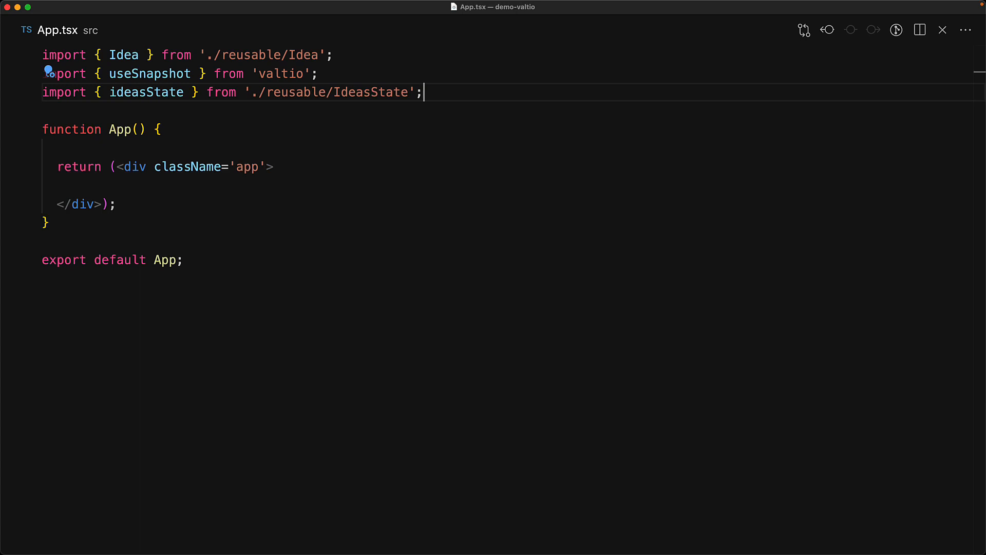
mouse_move(427, 285)
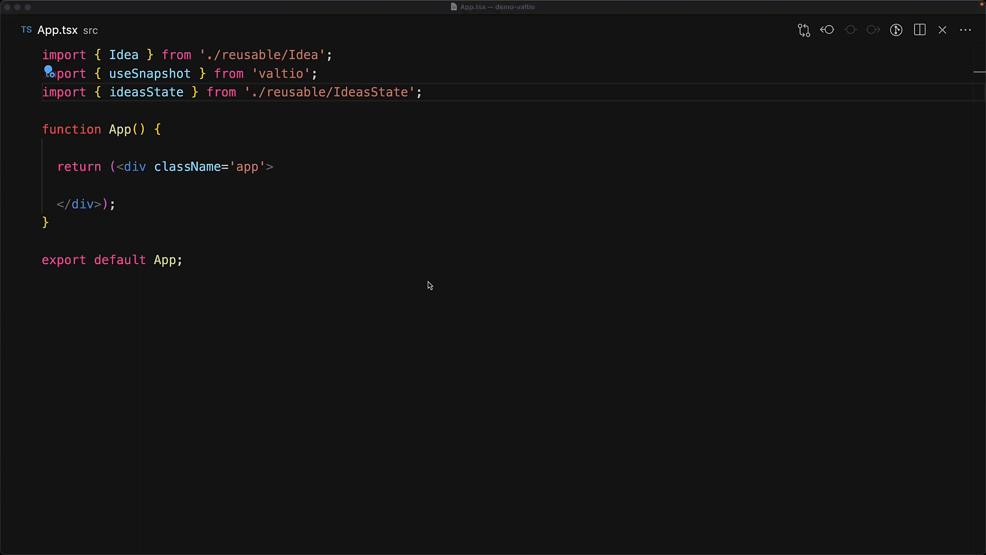
left_click(162, 130)
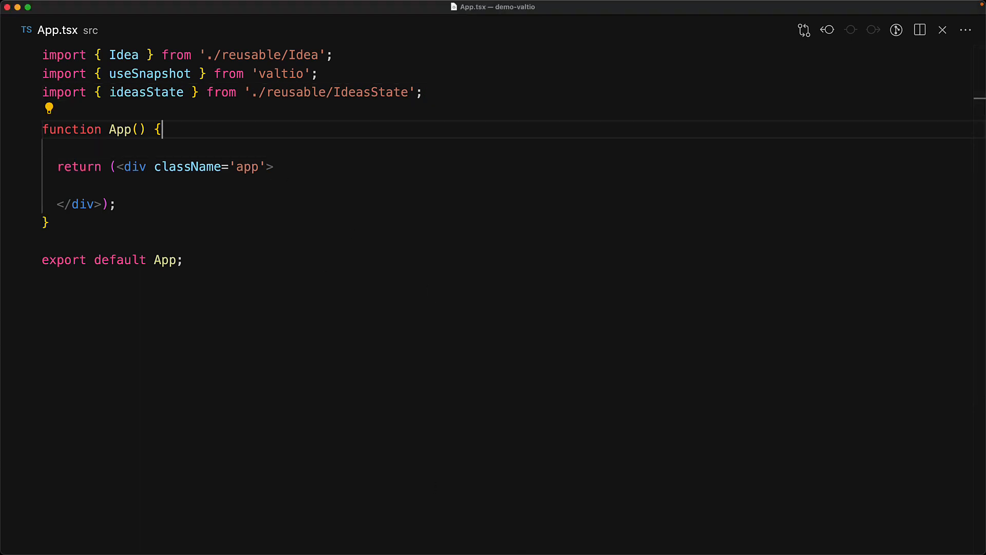
type("const")
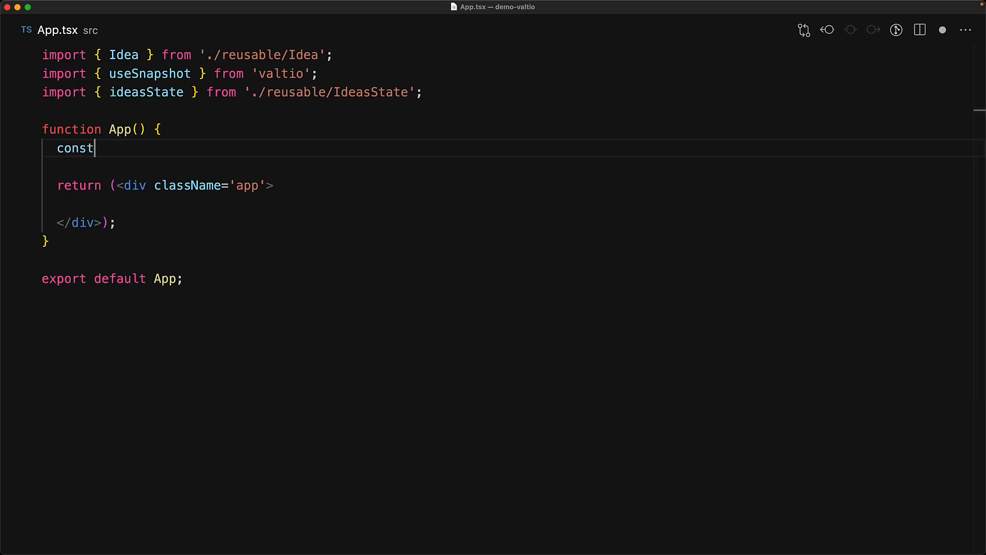
type("snap = useSnapshot(ideasState);")
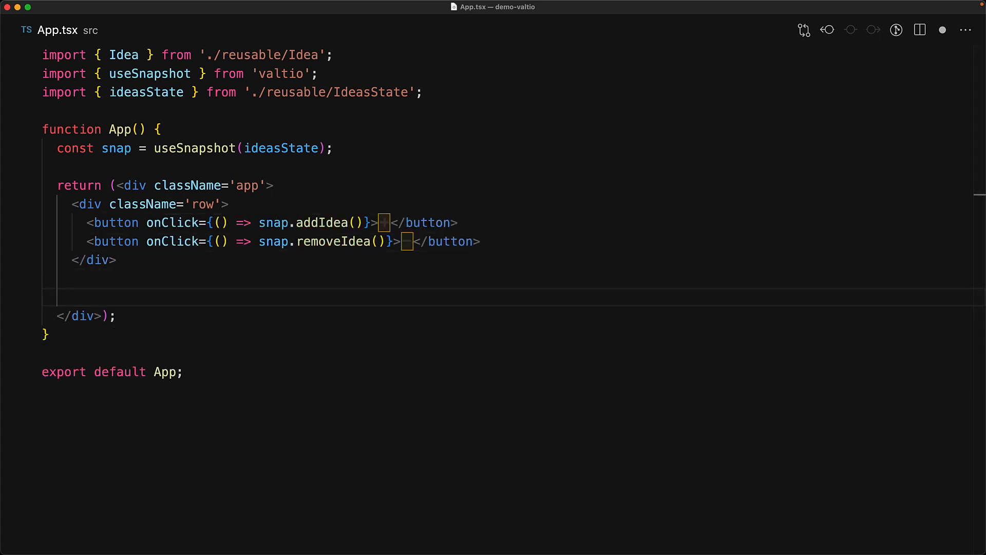
Map snap.ideas to Idea components and add the Total Votes heading
type("{snap.ideas.map((ideaState, i) => <Idea key={i} {...ideaState} />)}")
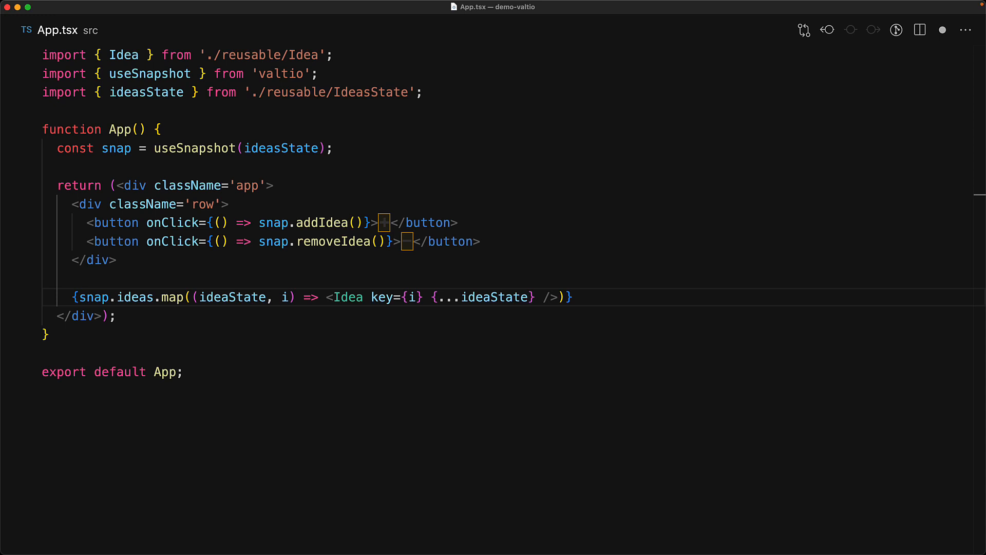
type("<h3>Total Votes: {")
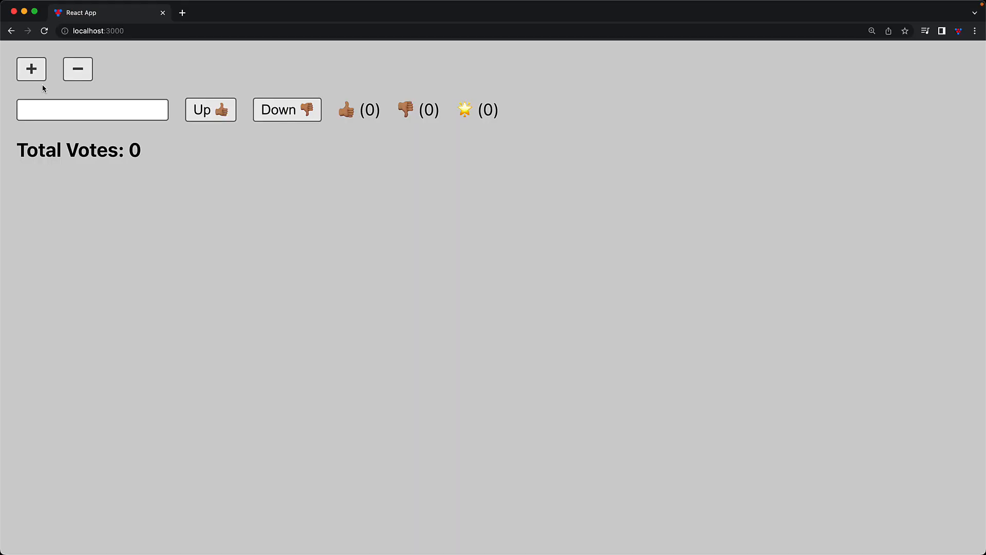
Add and remove ideas with the + and − buttons until five rows exist, naming them redux, valtio, zustand and mobx
left_click(31, 69)
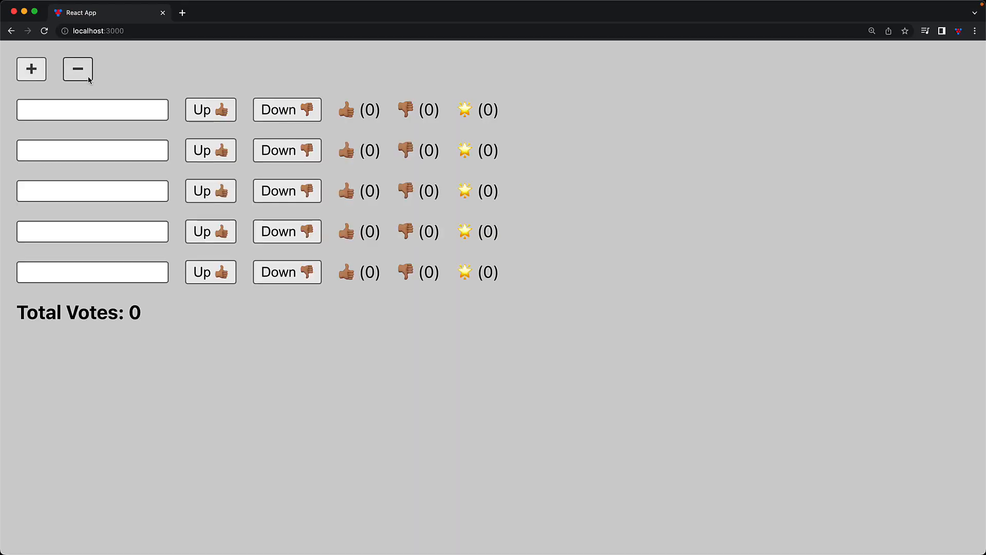
left_click(78, 69)
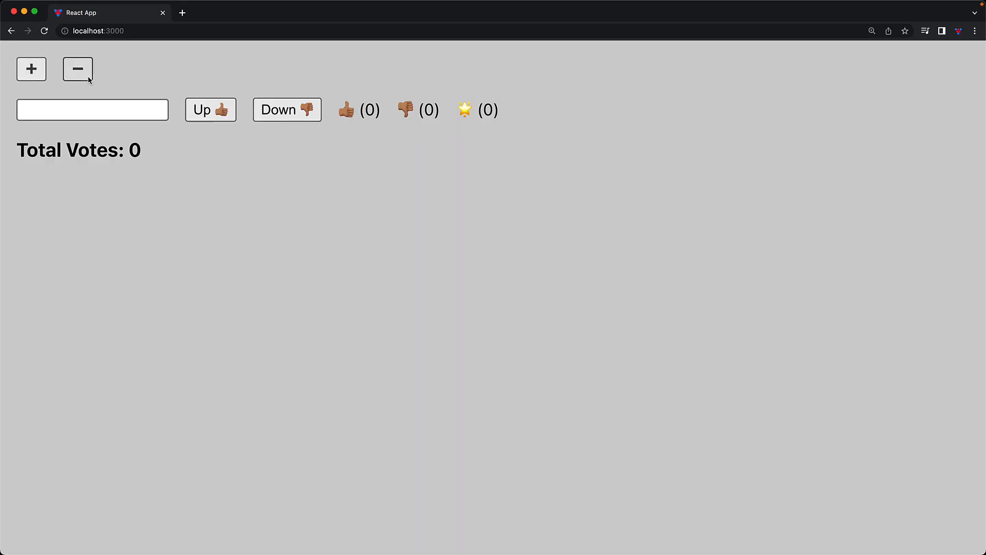
left_click(31, 69)
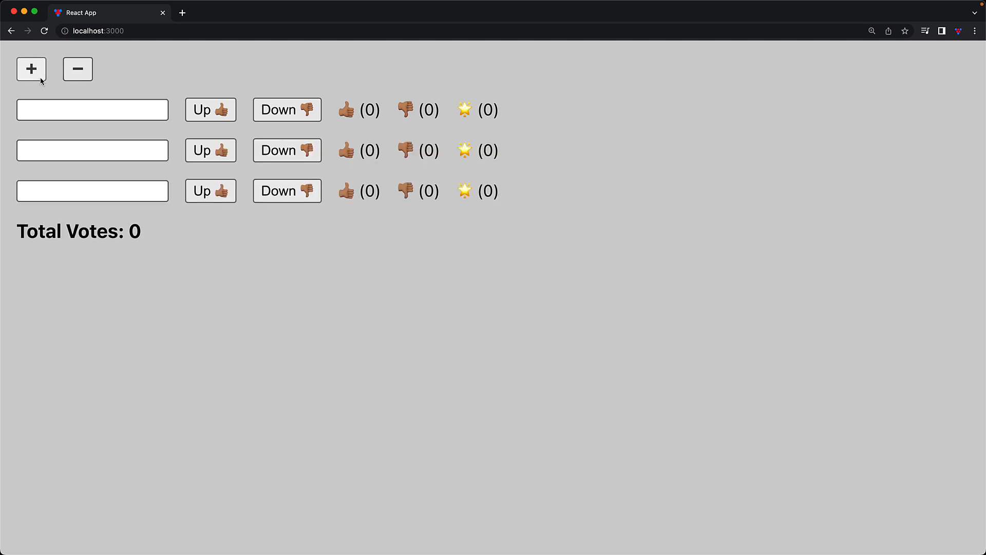
left_click(31, 69)
type("mobx")
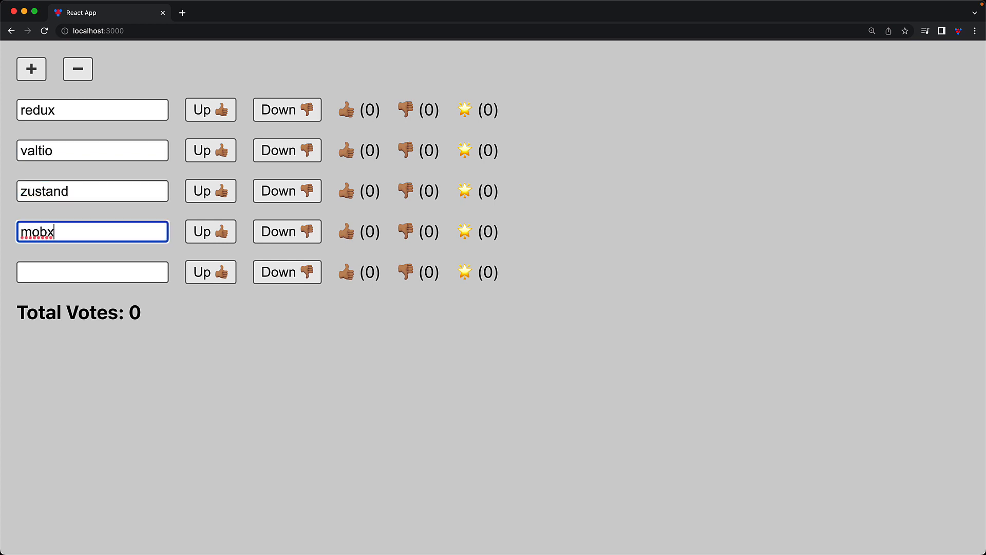
left_click(211, 150)
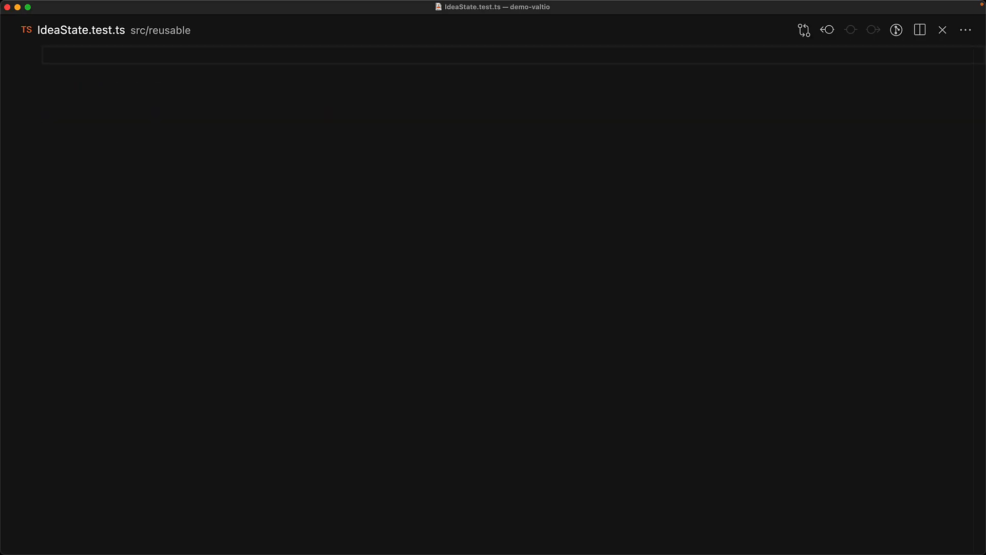
Import createIdeaState from './IdeaState' at the top of IdeaState.test.ts
type("import { createIdeaState } from './IdeaState'")
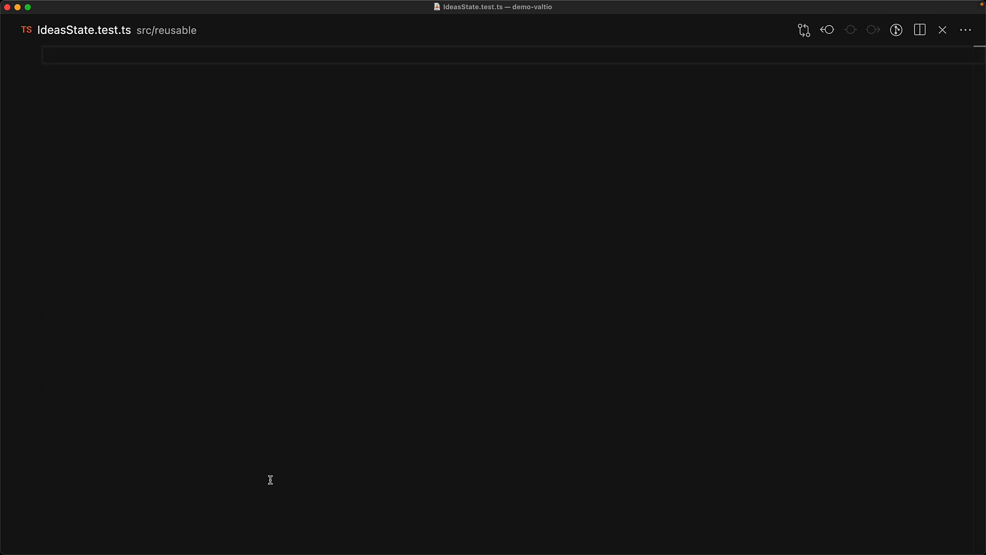
Import createIdeasState and write the 'Should start with one idea' test expecting state.ideas.length toBe 1
type("import")
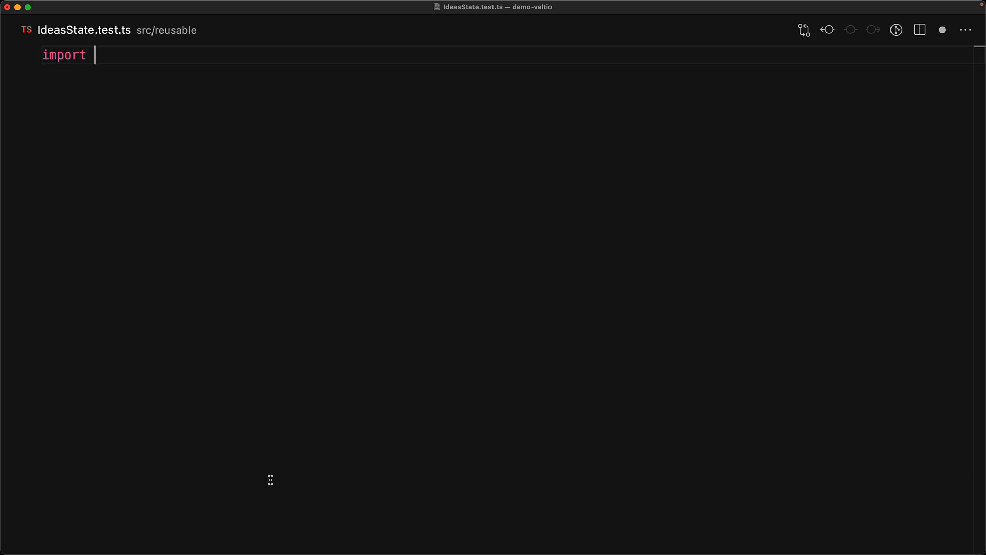
type("{ createIdeasState } from './IdeasState';")
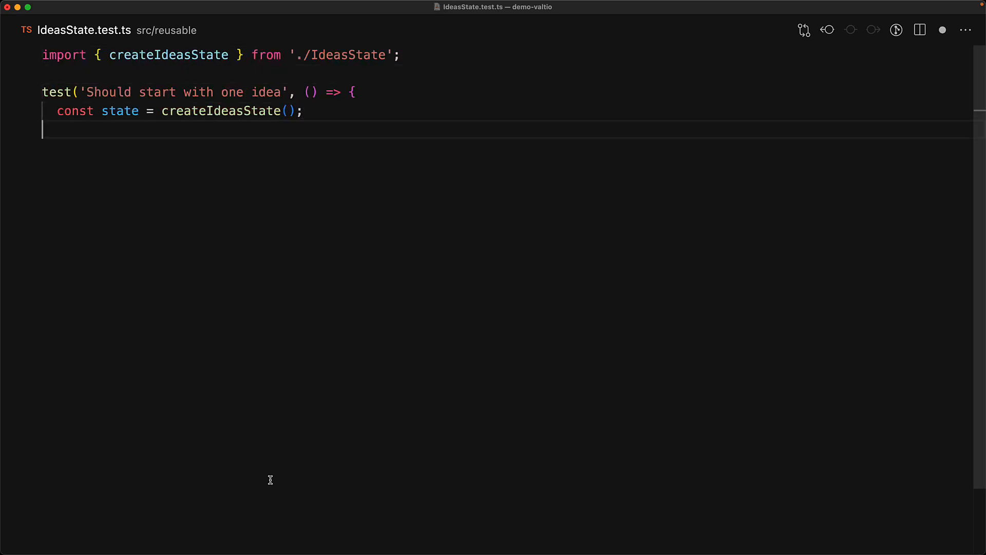
type("expect(state.ideas.length).toBe(1);")
type("npm t")
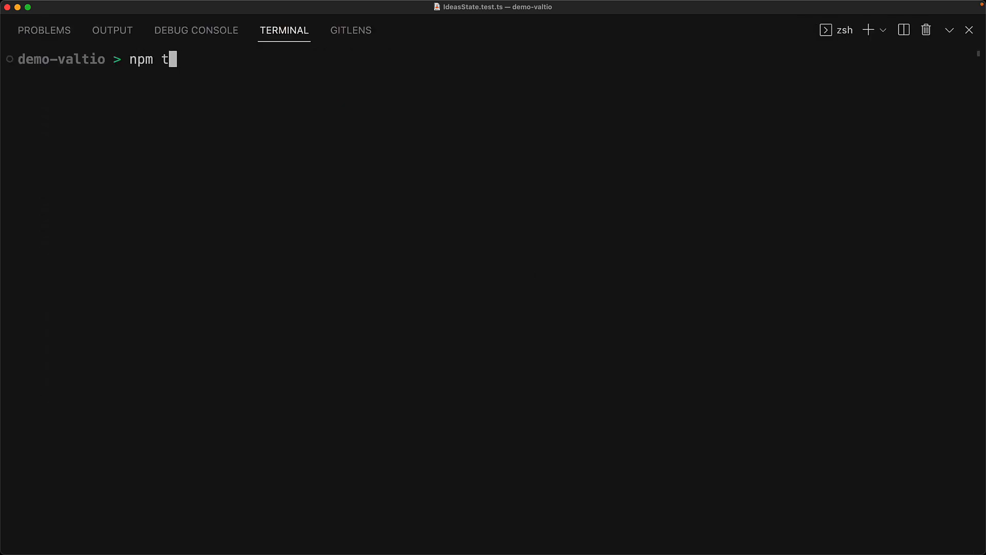
Run npm t in the integrated terminal to execute the unit tests
key("Return")
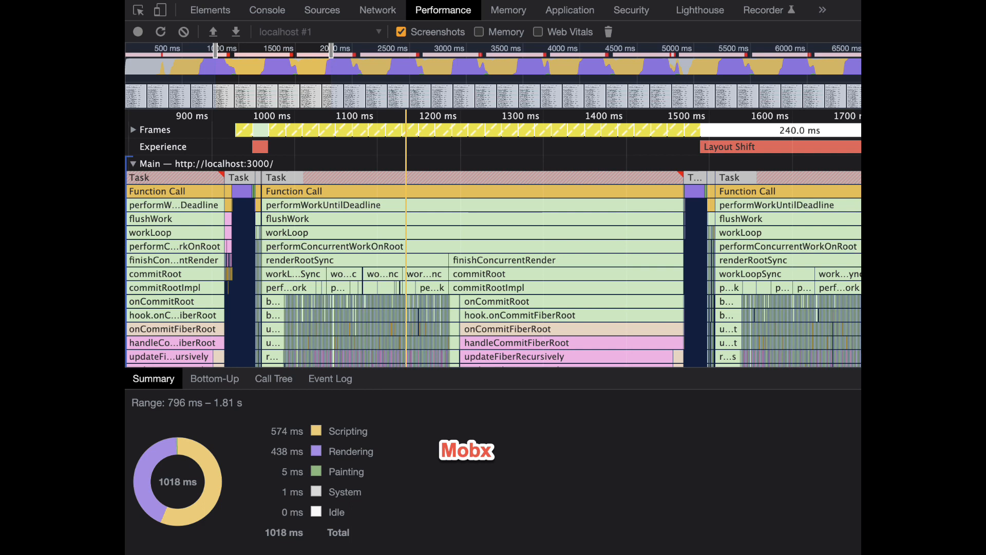
Scroll the Mobx performance profile, then check caniuse.com support for Proxy and WeakMap
scroll("right", 3)
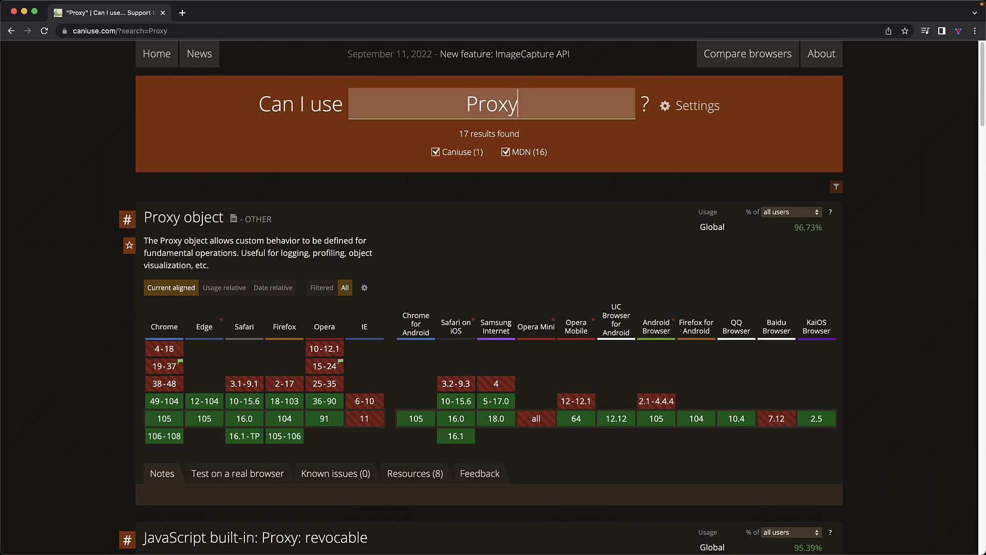
type("WeakMap")
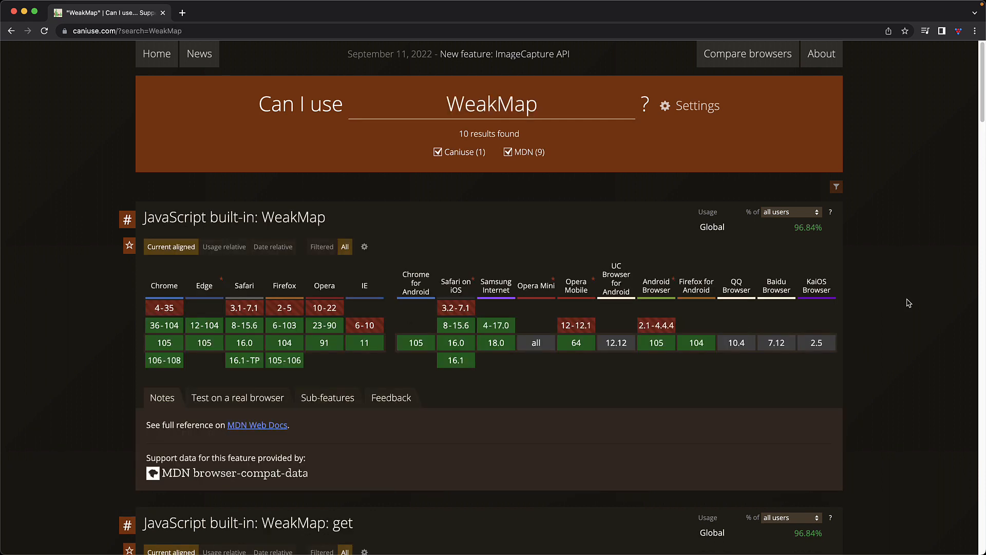